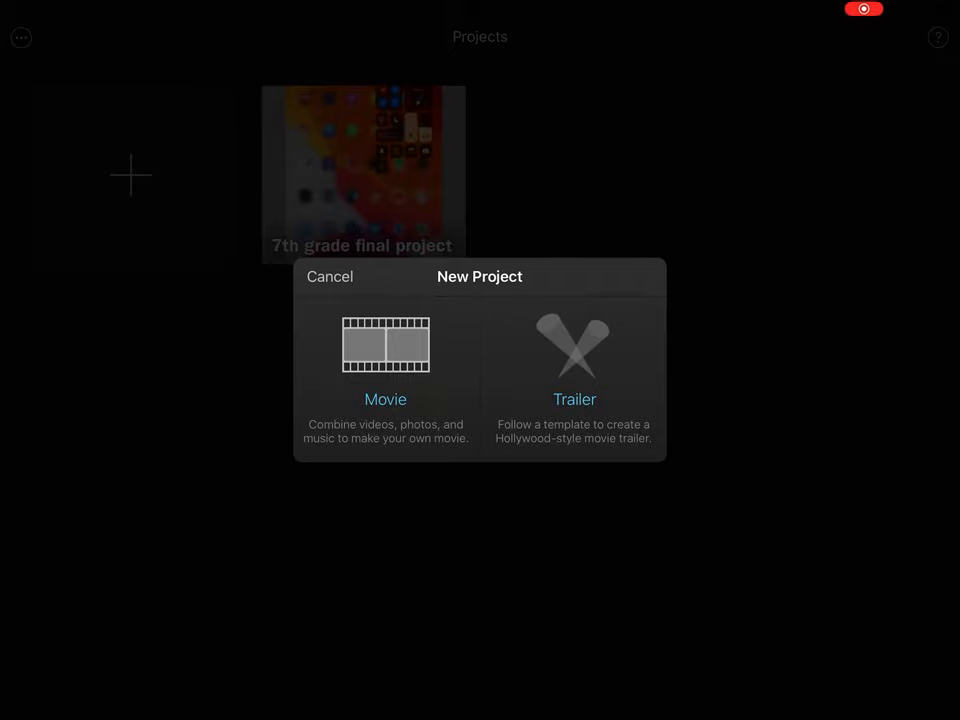
Create a new trailer project using the Fairy Tale template.
left_click(574, 360)
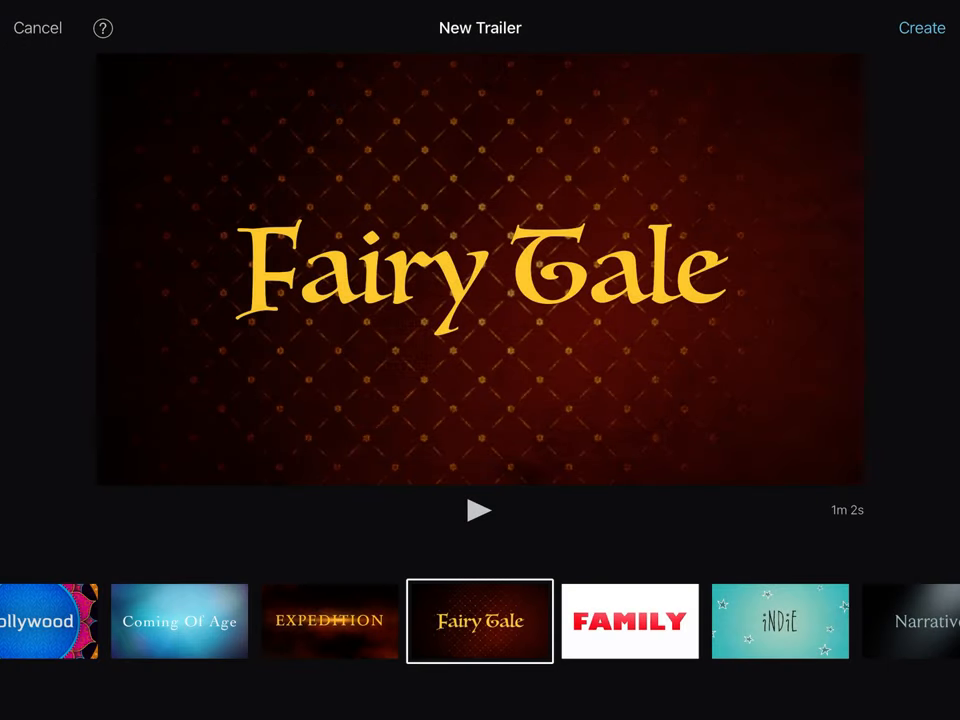
left_click(630, 620)
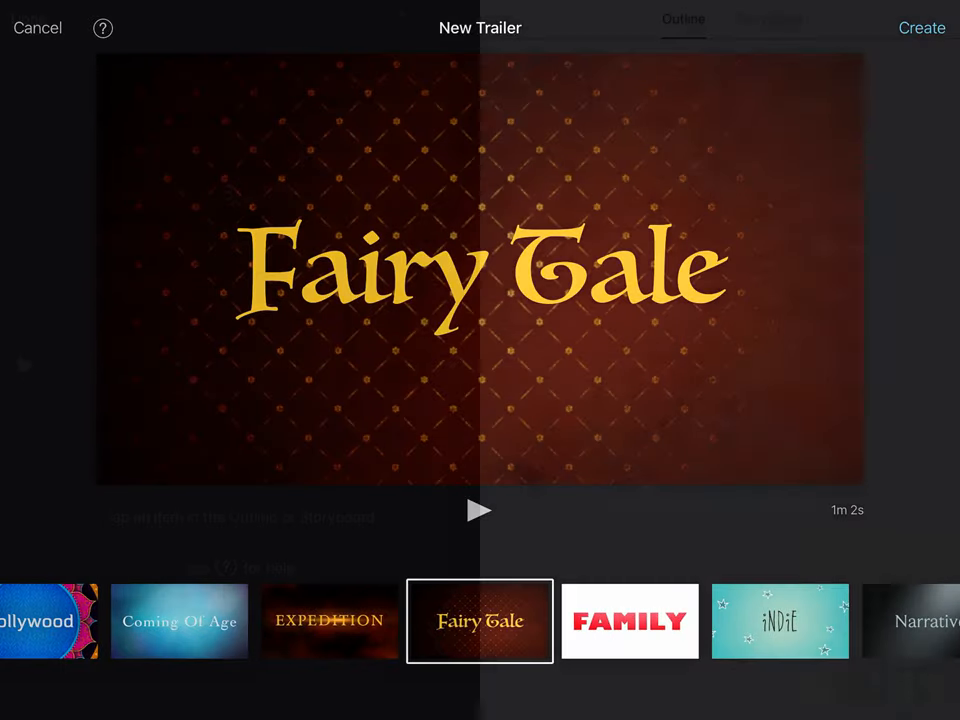
Enter 'The Princess Tales' as the trailer's movie name in the Outline.
left_click(921, 27)
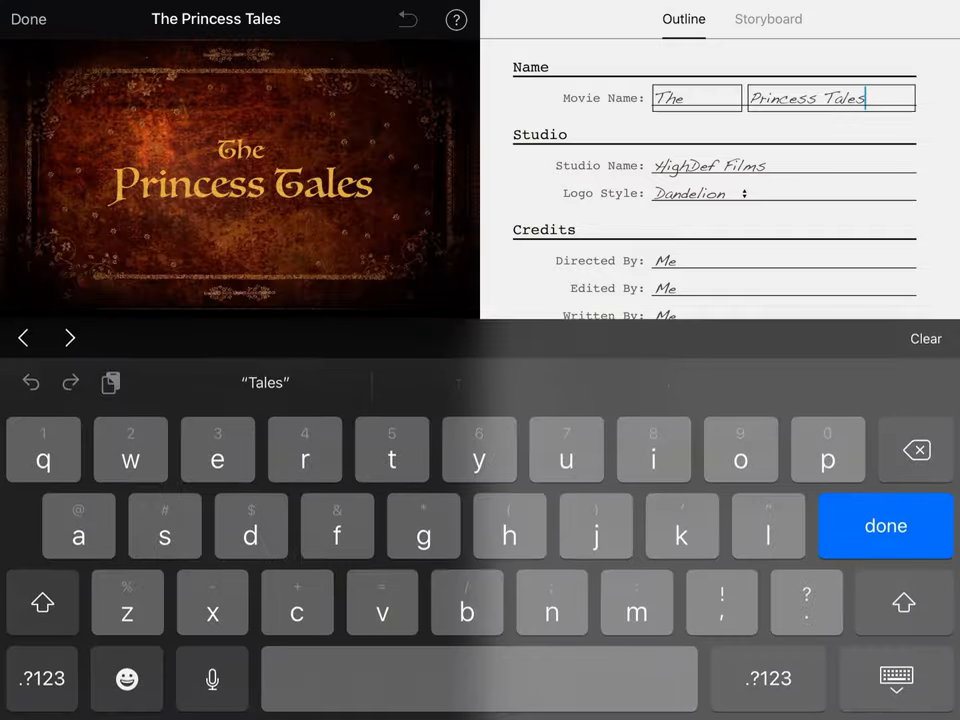
left_click(783, 165)
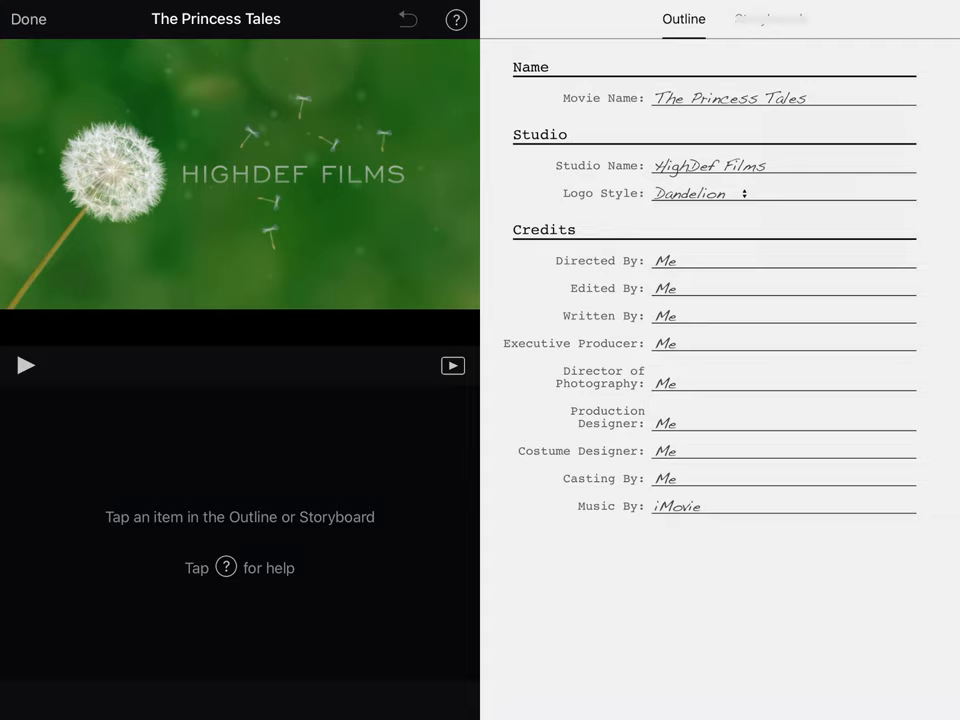
Show the storyboard and preview the Closeup, Two Shot and first birthday Action placeholders.
left_click(767, 19)
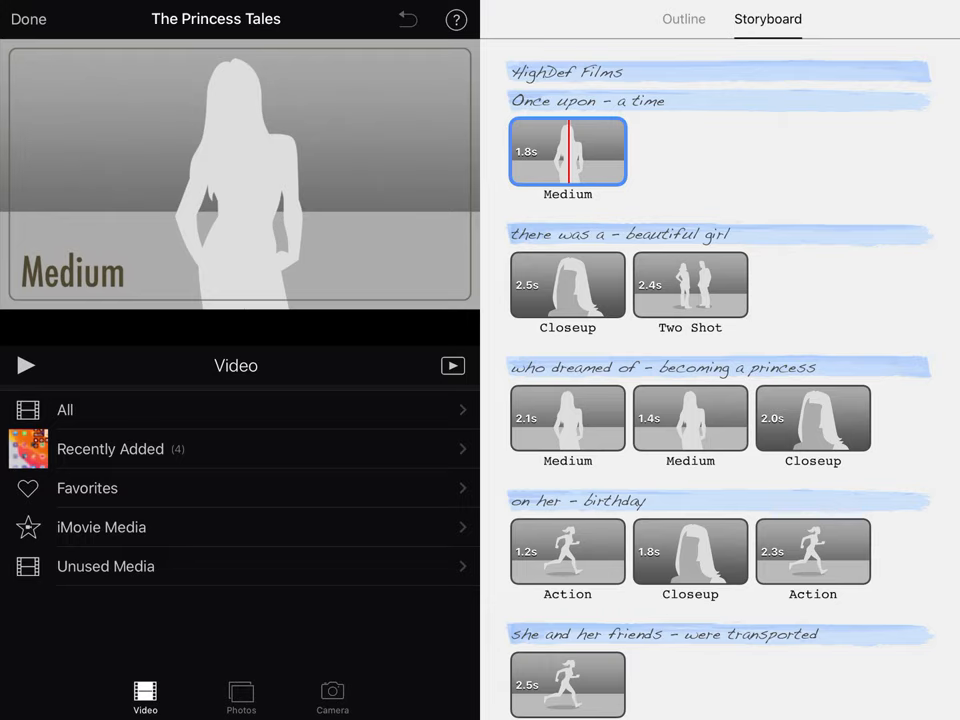
scroll("down", 3)
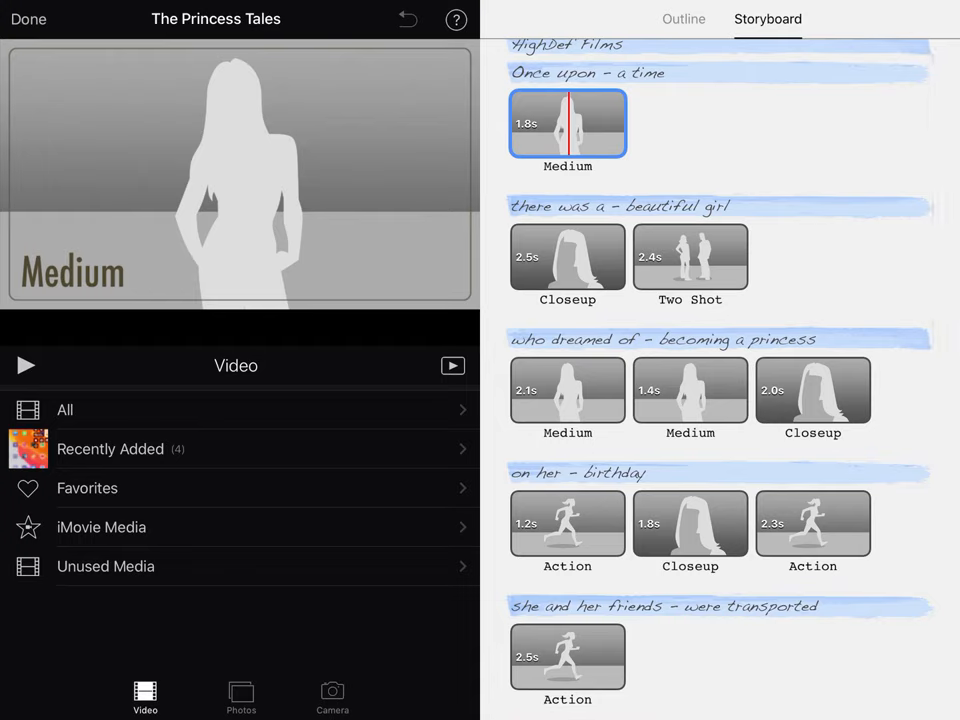
left_click(567, 257)
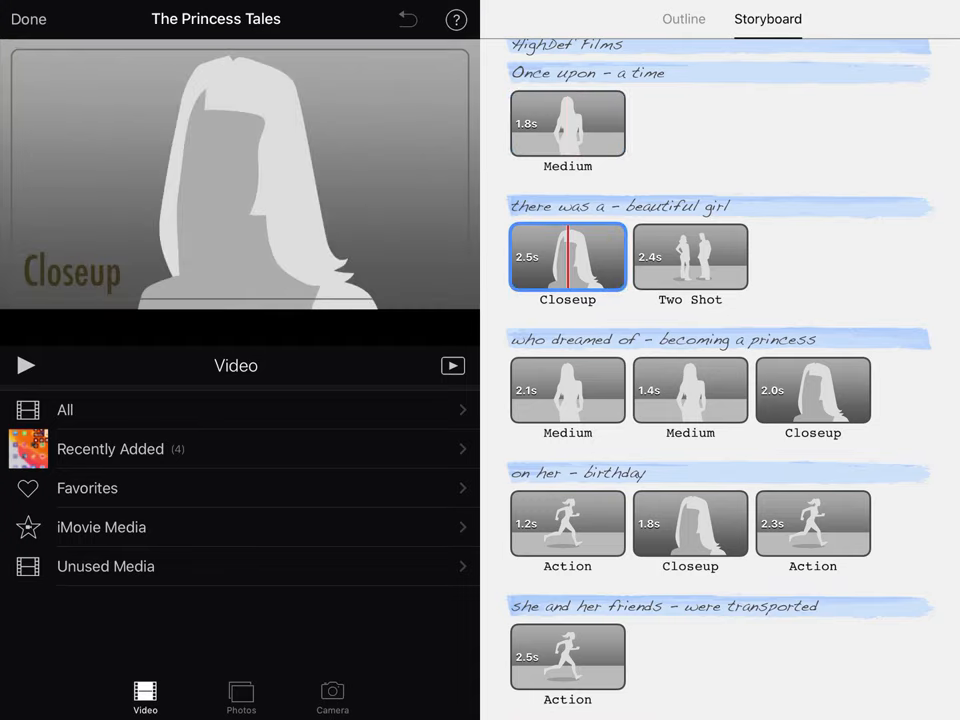
left_click(690, 256)
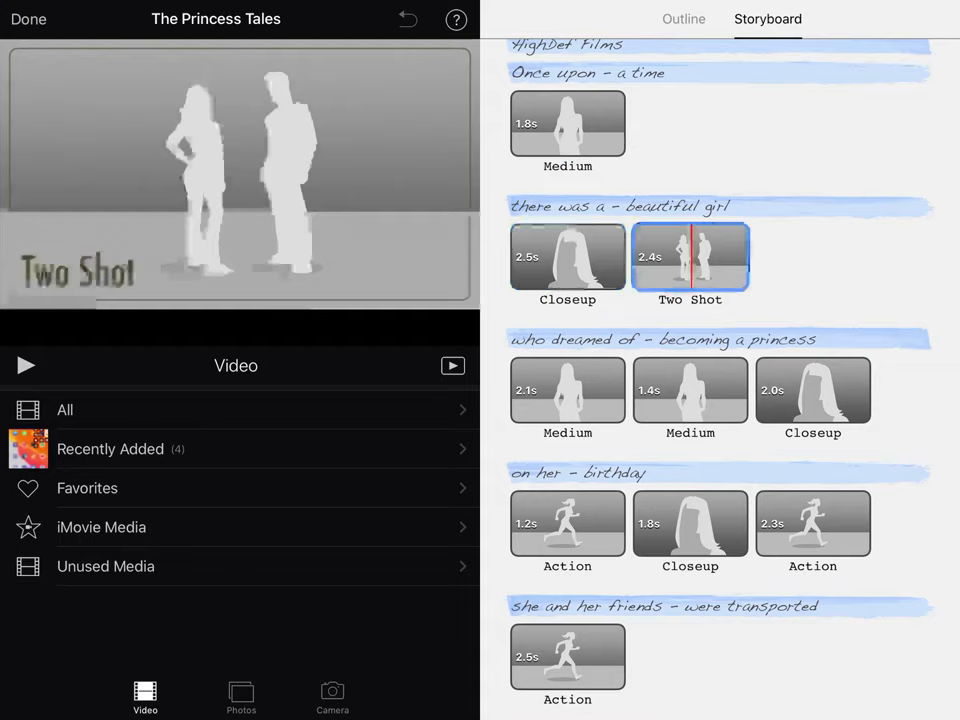
left_click(813, 390)
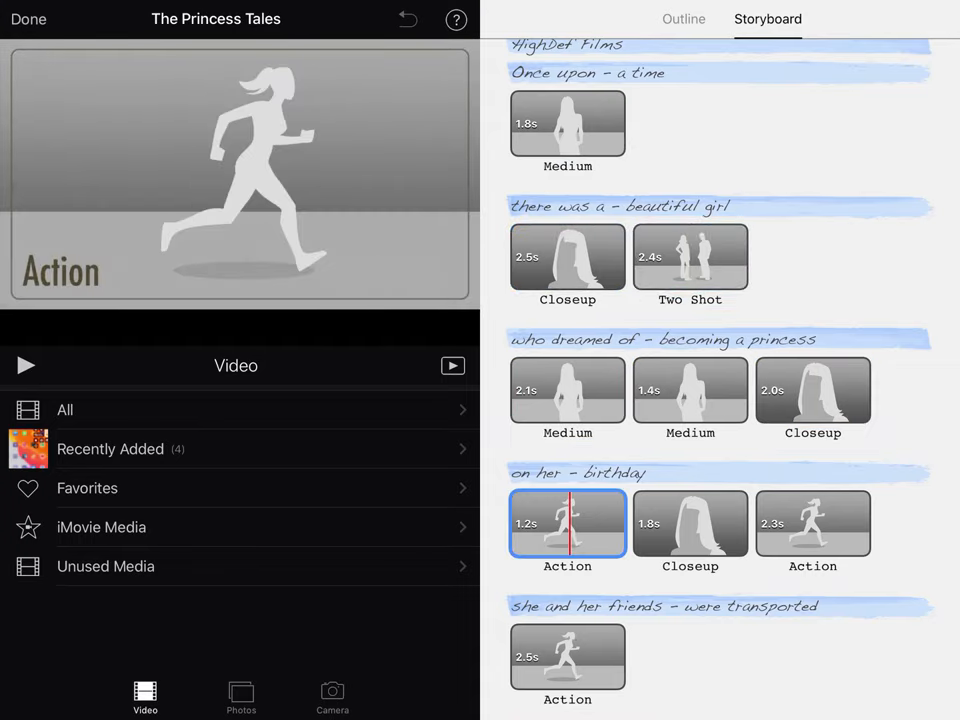
Preview the Wide shot in the wishes section and scroll down to the Credits.
scroll("down", 3)
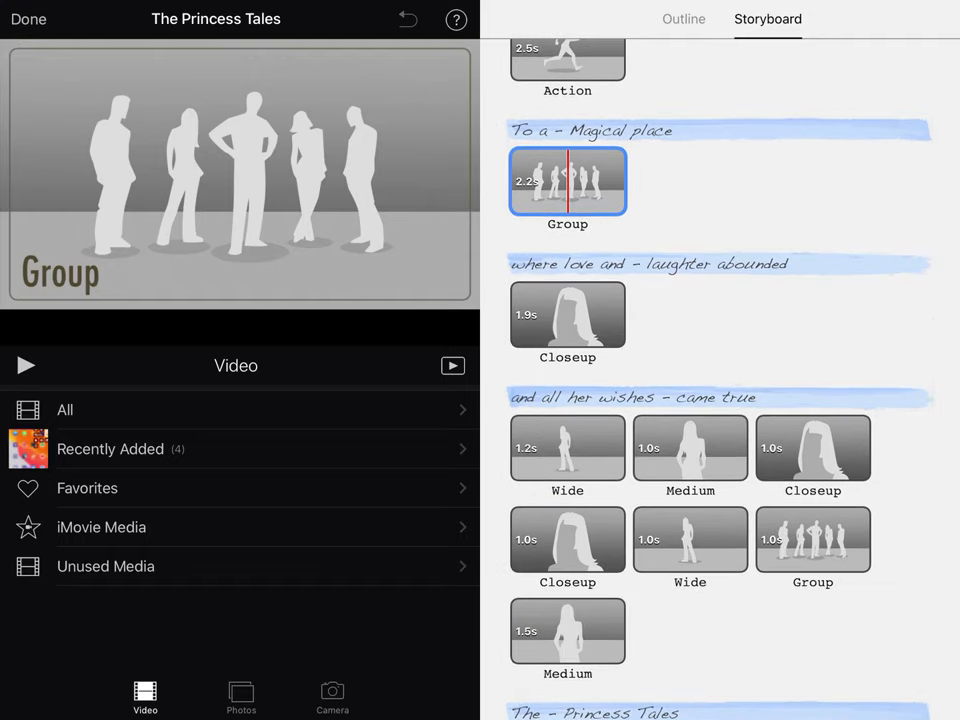
left_click(690, 493)
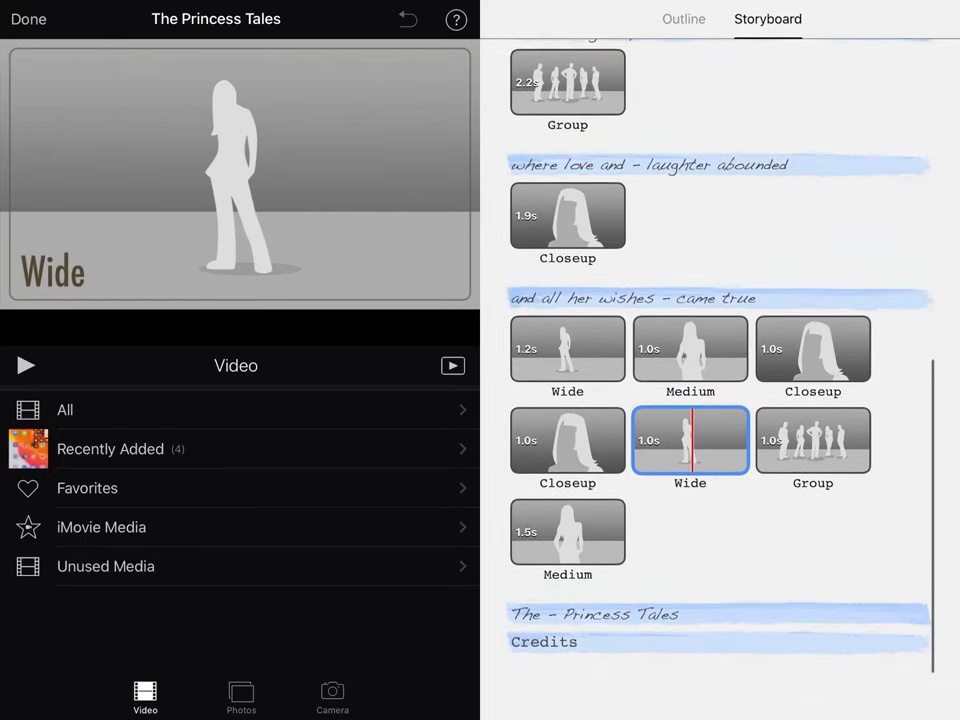
scroll("down", 3)
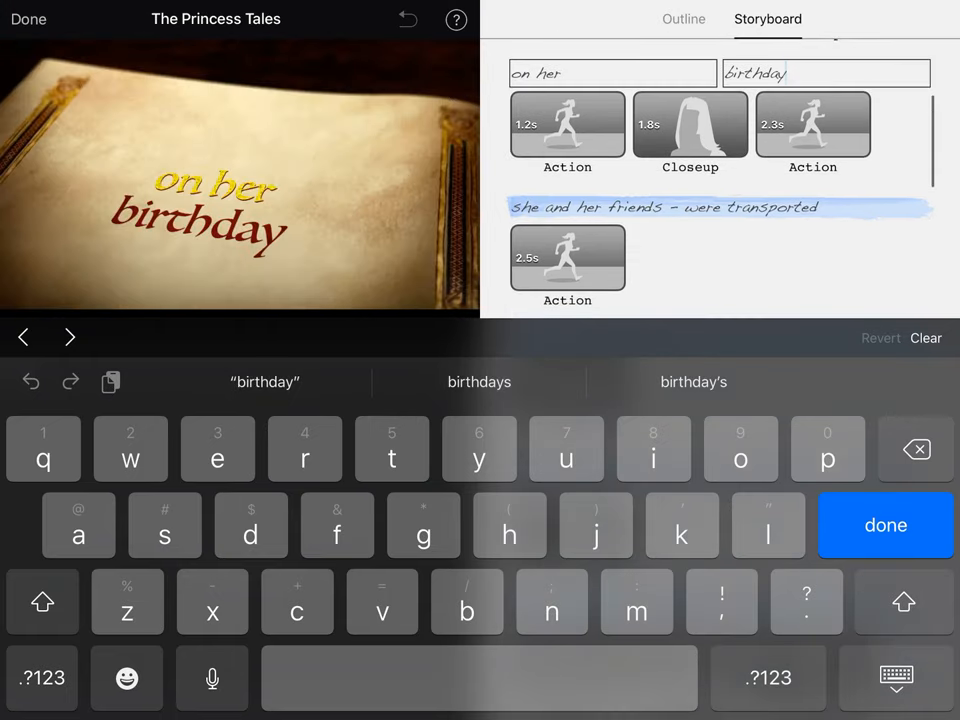
scroll("up", 3)
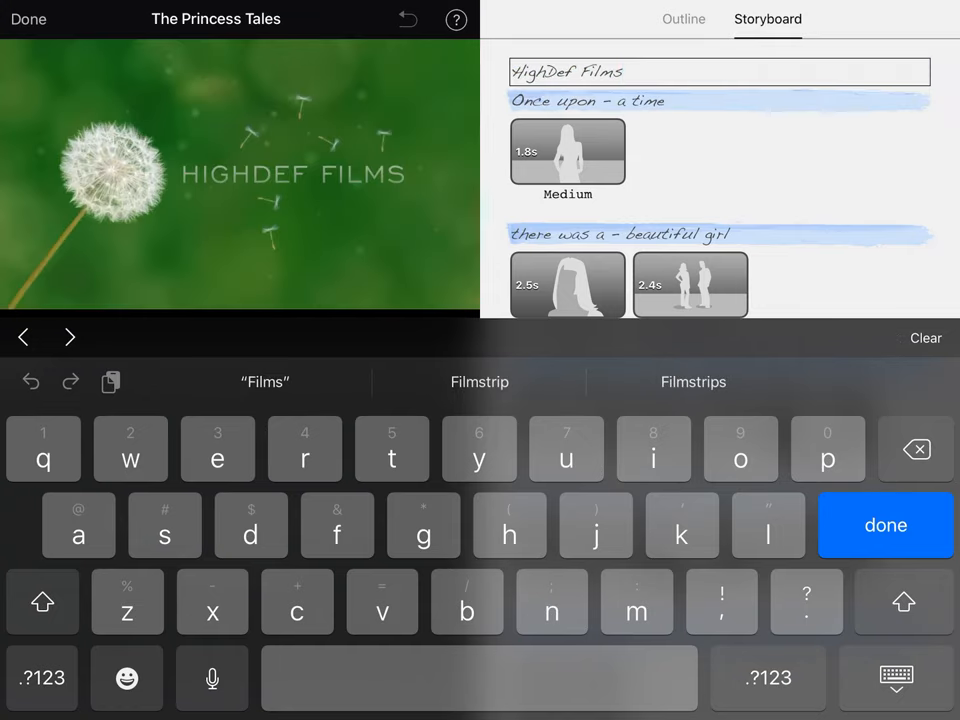
scroll("down", 3)
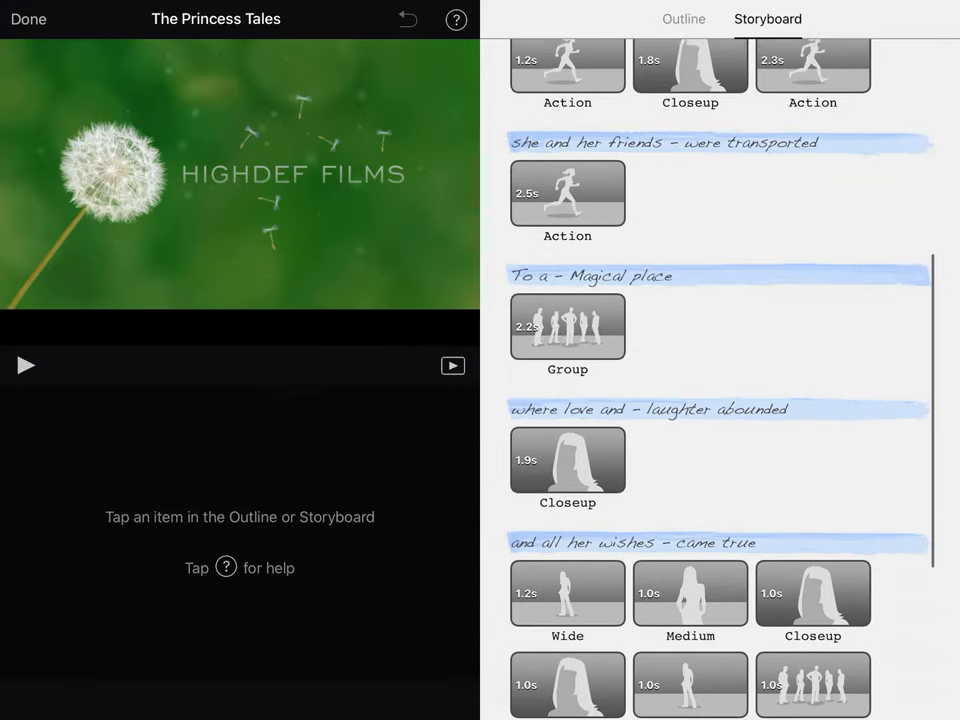
scroll("down", 3)
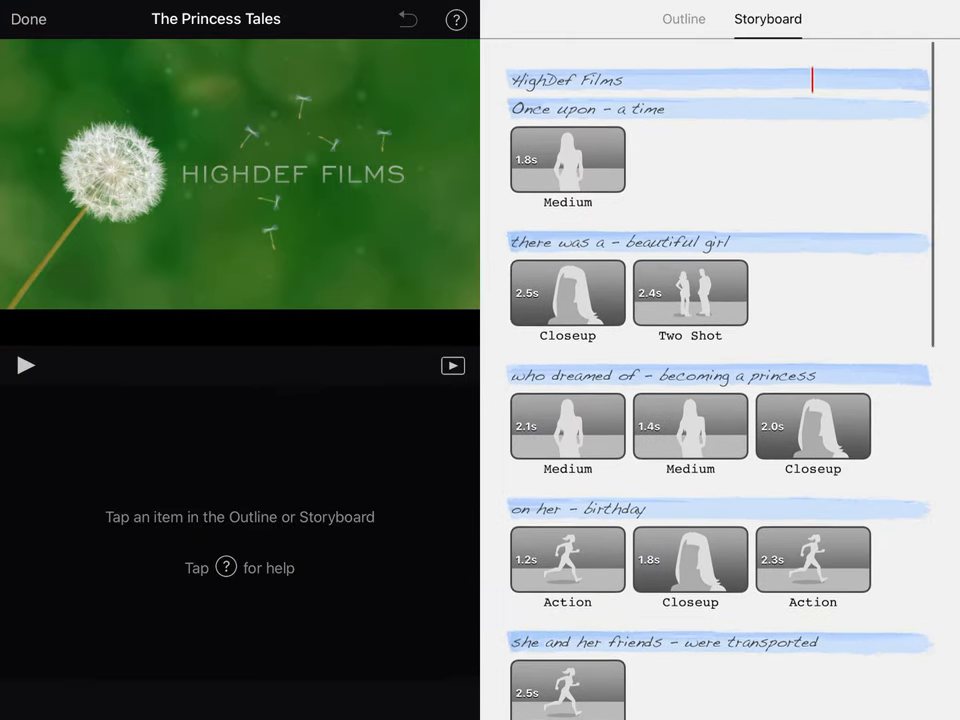
Select the first Medium shot placeholder and open the video Camera to fill it.
left_click(567, 160)
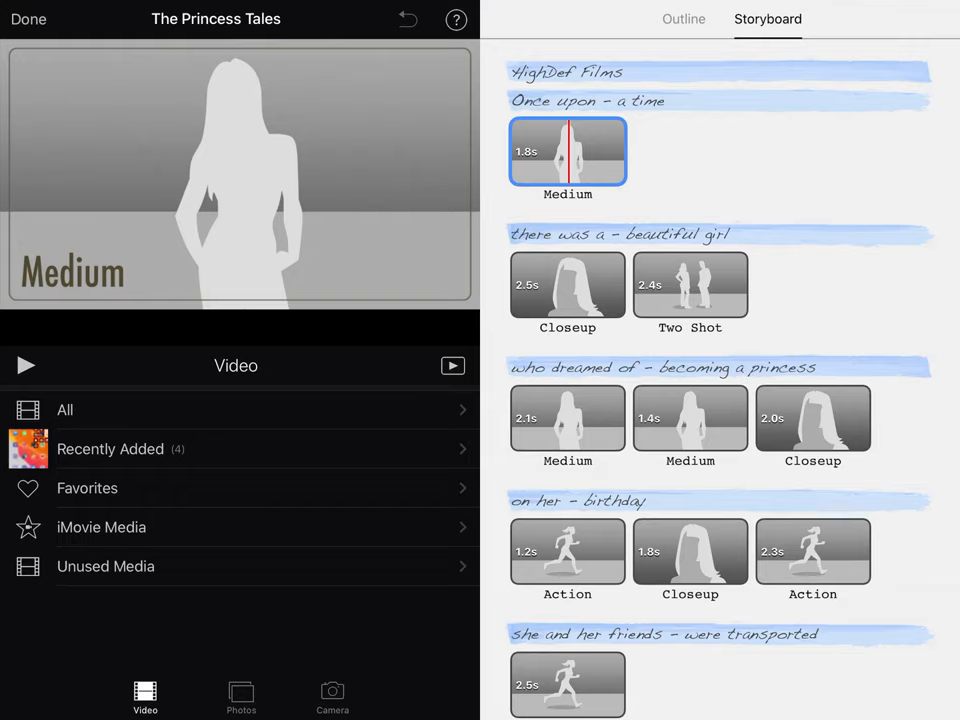
left_click(332, 695)
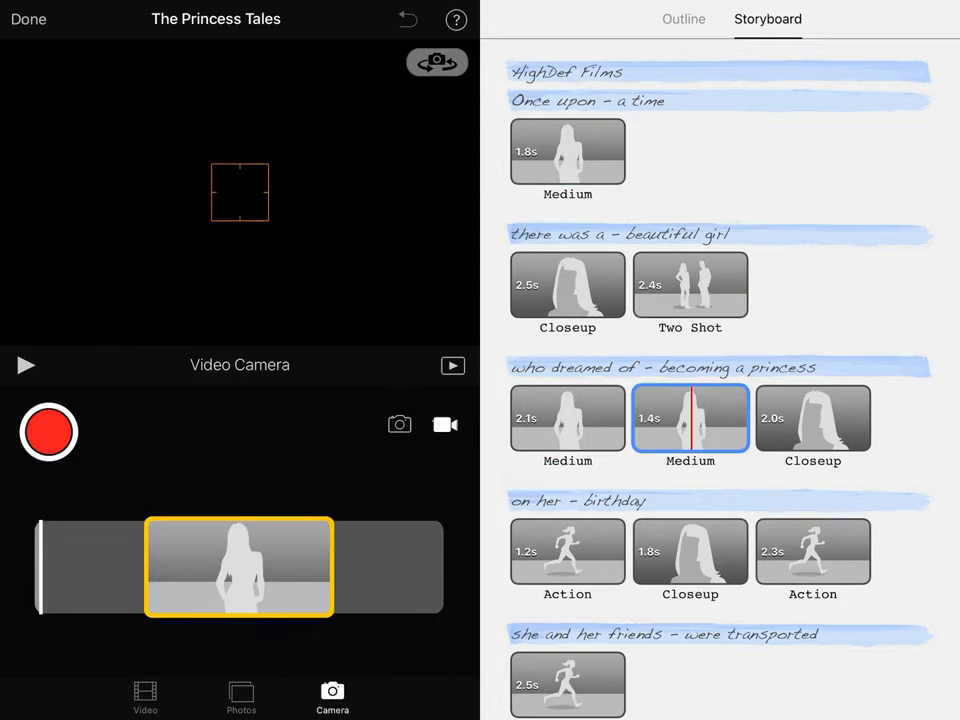
Target the Action shot under 'she and her friends were transported' for recording.
left_click(813, 418)
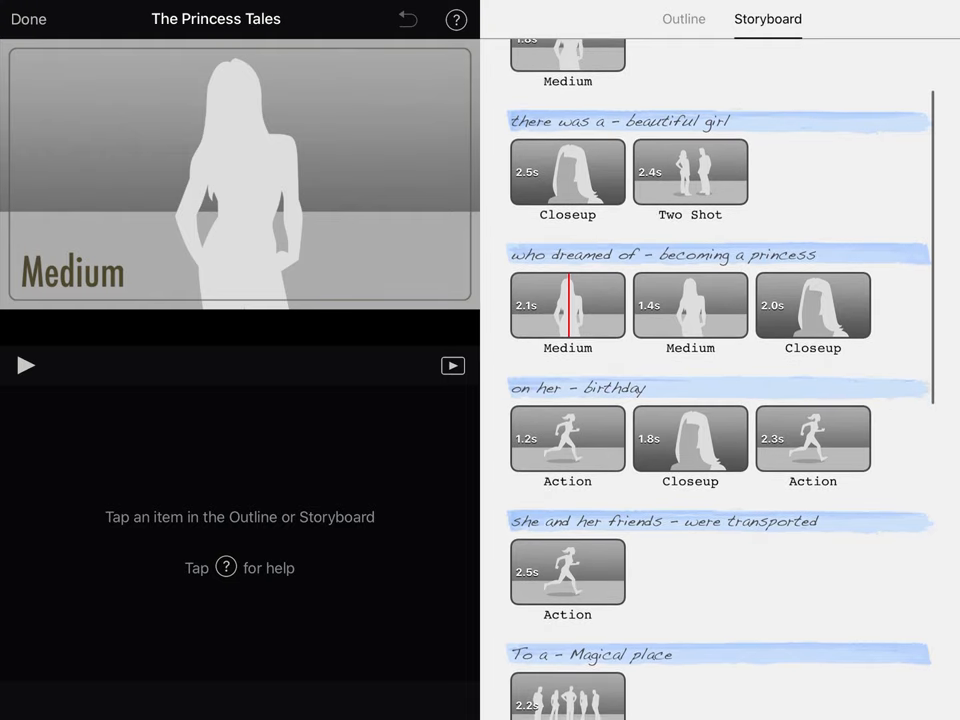
left_click(567, 573)
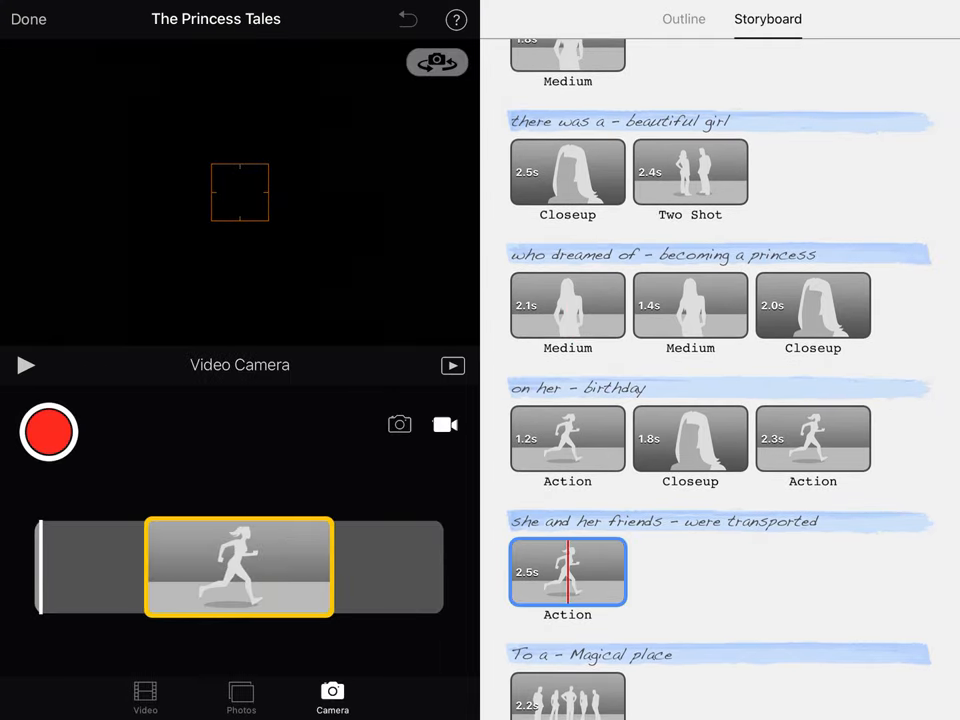